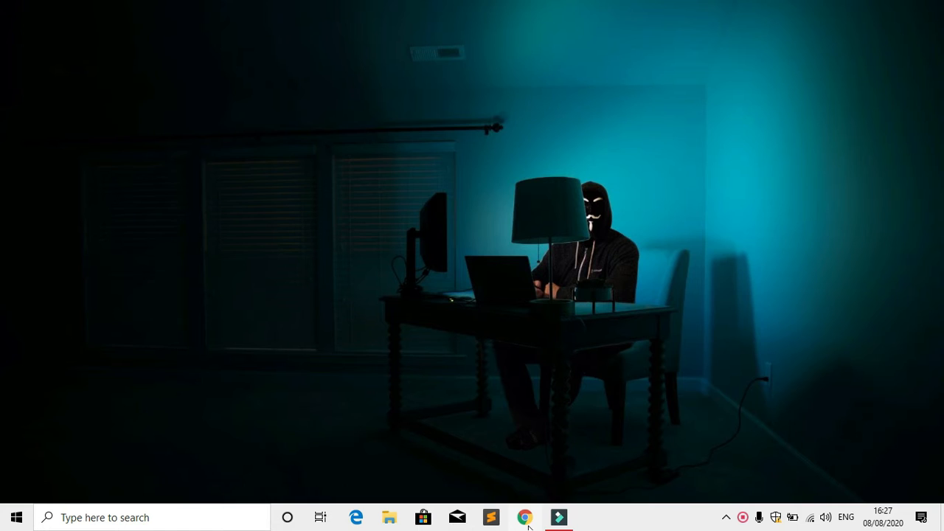
- Open Chrome and load the Google home page at google.com
click(525, 518)
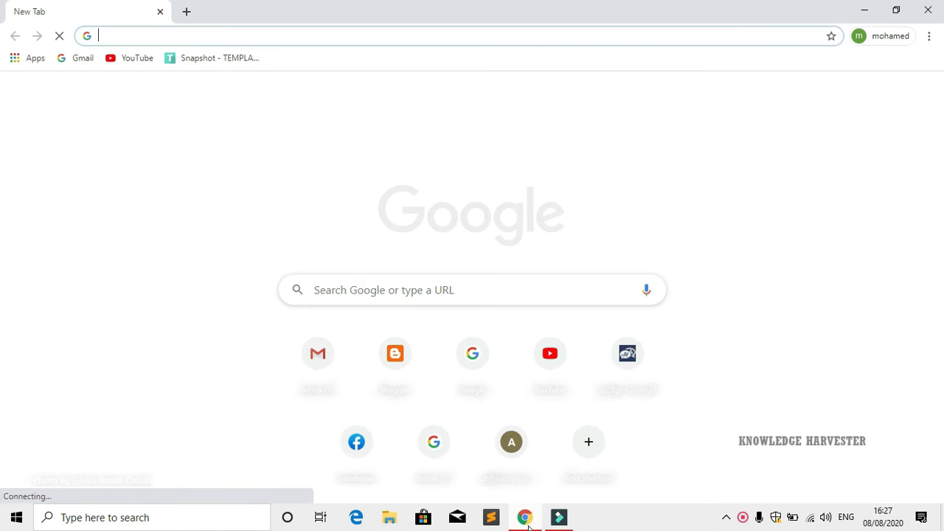
text(drive.com)
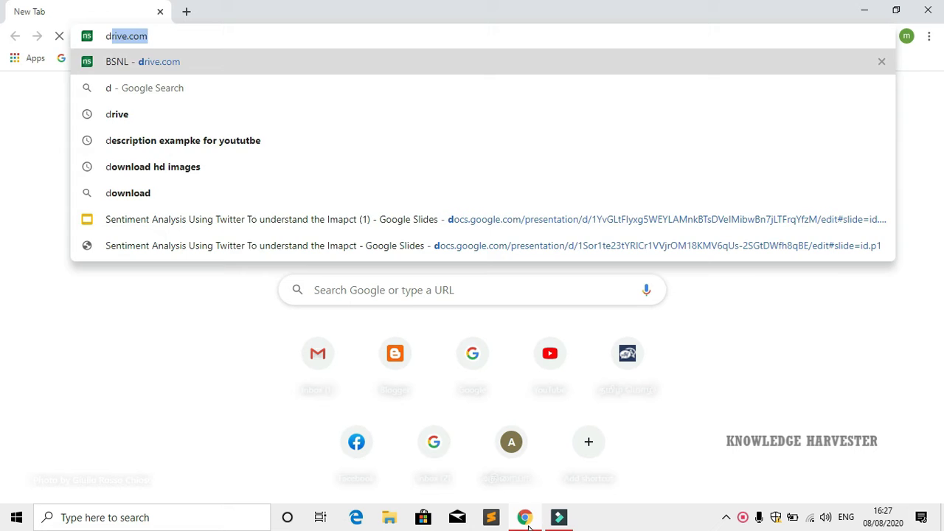
text(gmail.com)
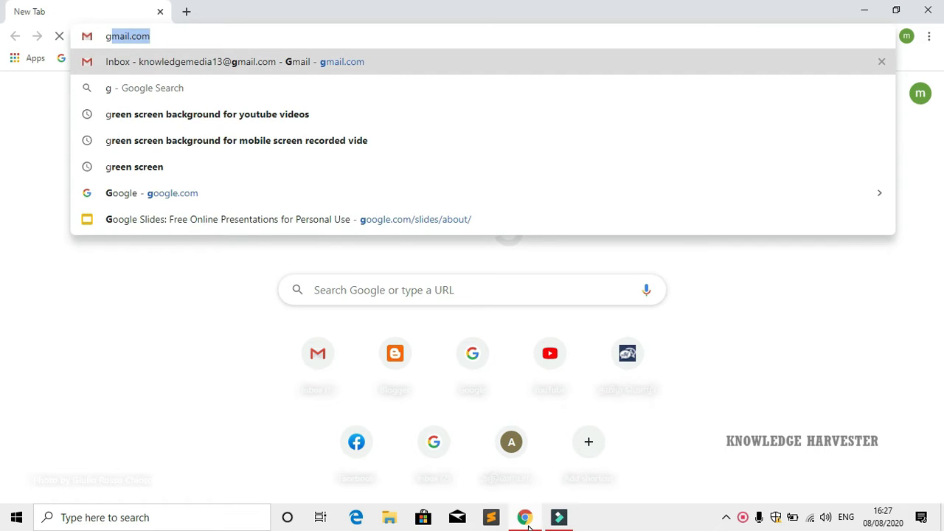
click(151, 192)
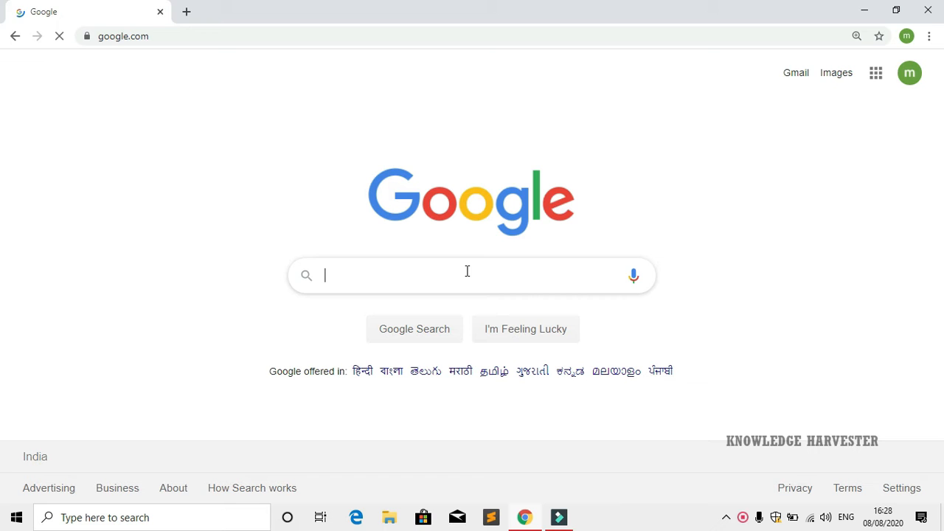
- Search Google for 'design evo' using the autocomplete suggestion
text(des)
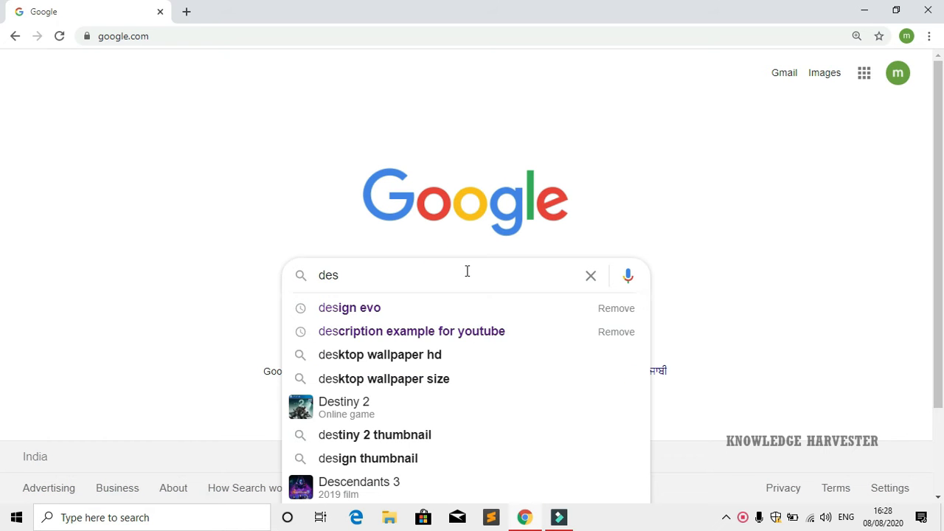
click(349, 308)
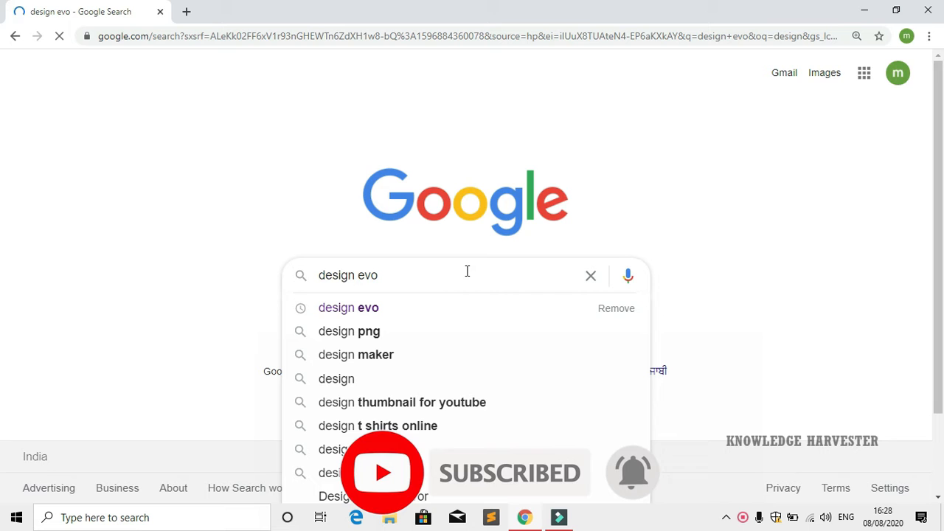
click(349, 307)
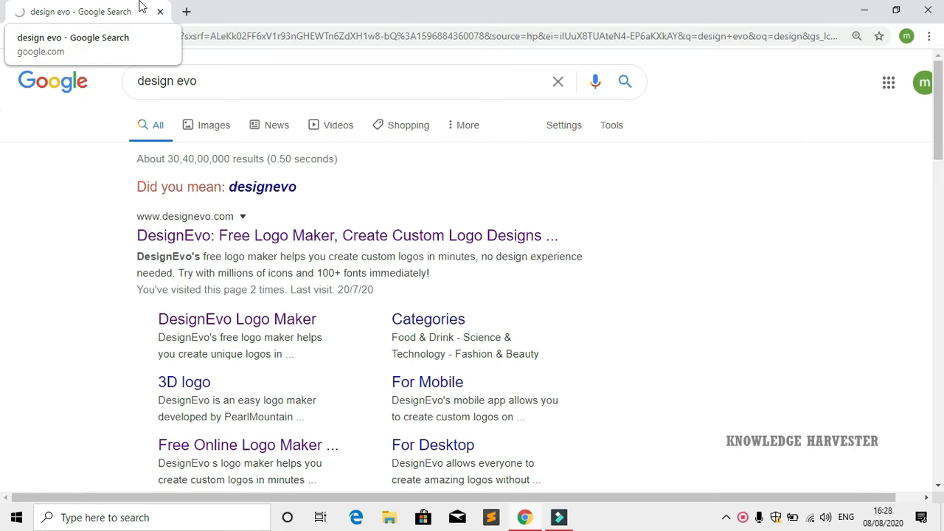
- Open the DesignEvo result and launch 'Make a Free Logo' to reach the template gallery
click(347, 235)
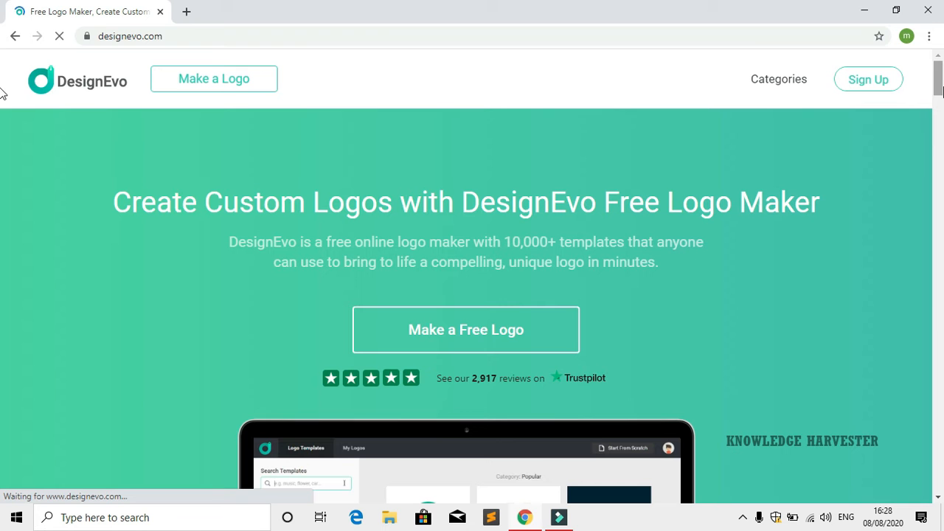
scroll(down, 3)
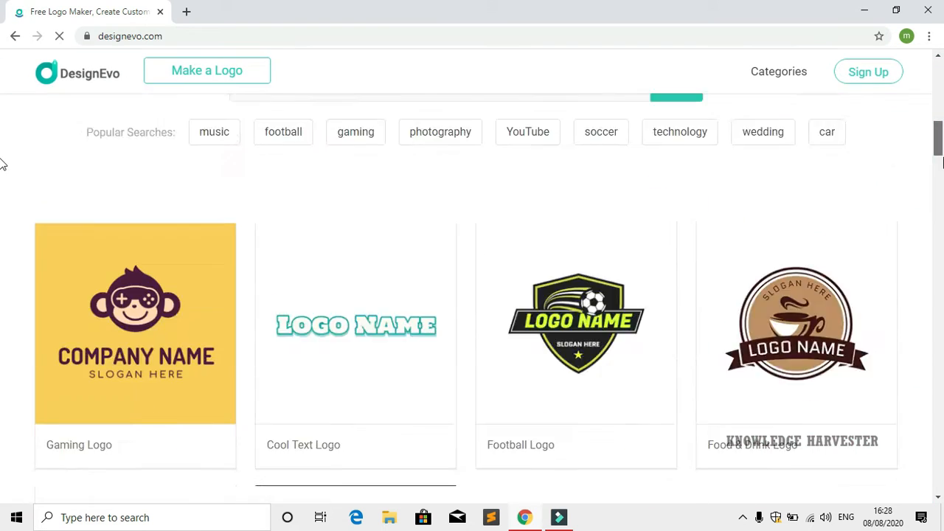
scroll(up, 3)
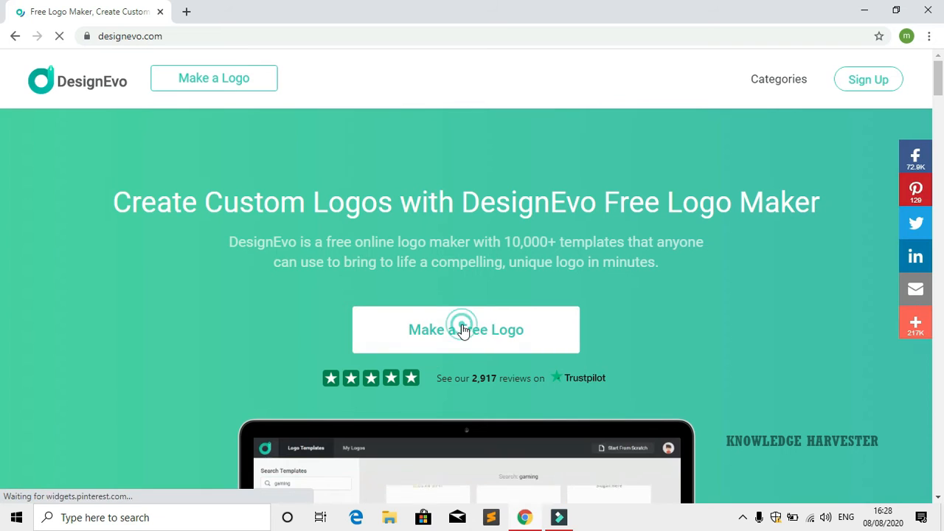
click(465, 329)
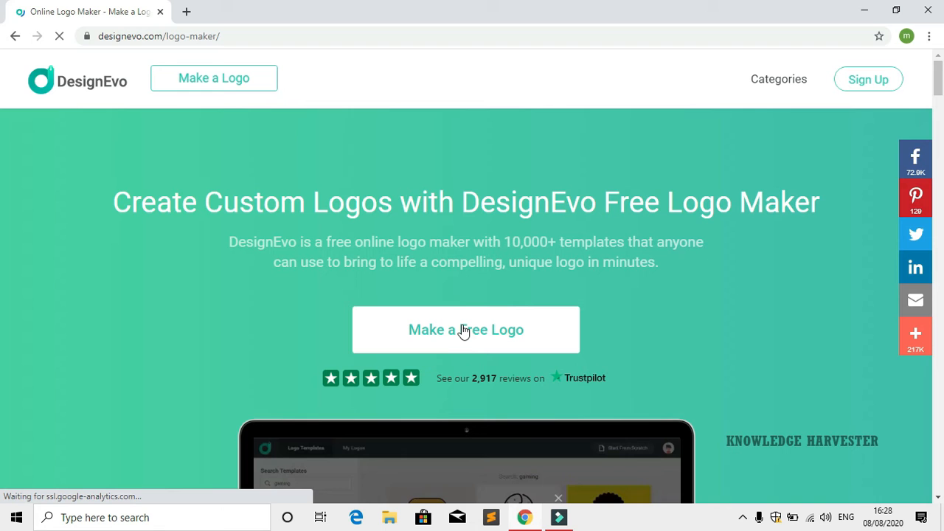
click(466, 330)
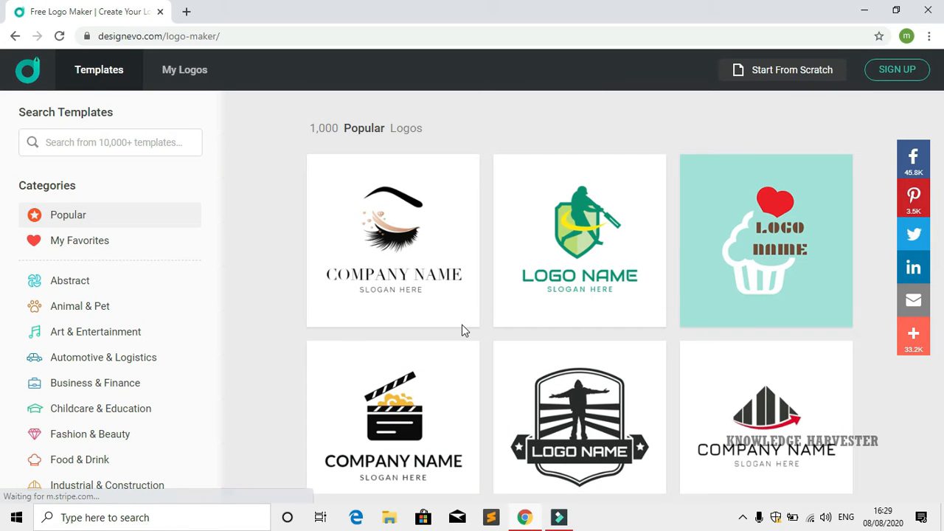
mouse_move(579, 241)
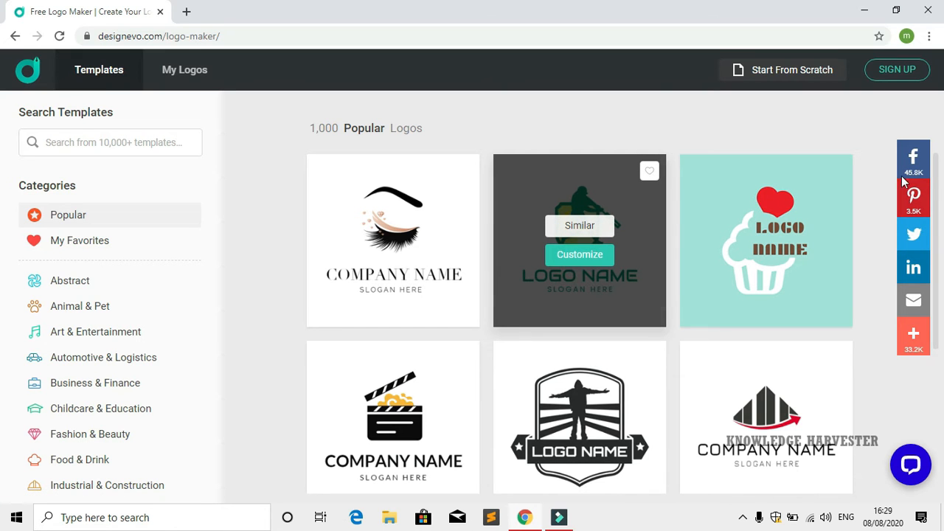
- Show the Art & Entertainment logo templates
scroll(down, 3)
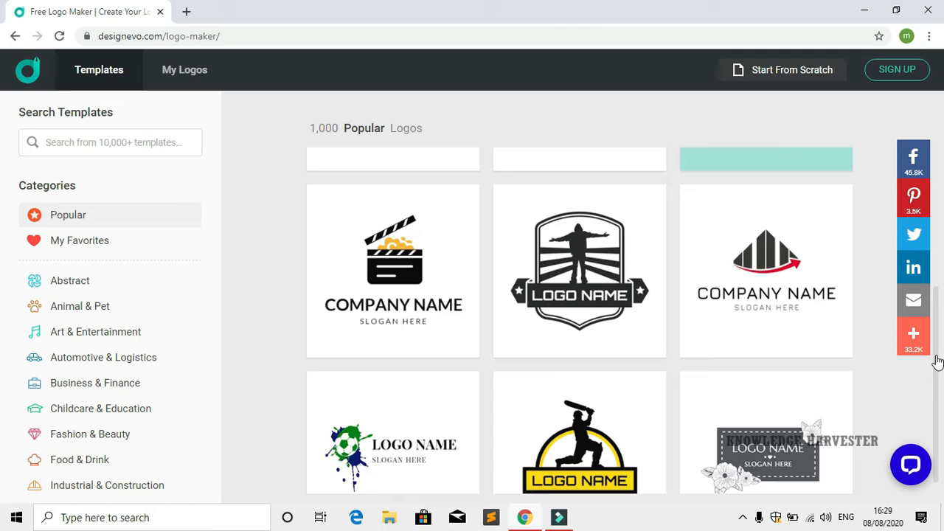
scroll(down, 3)
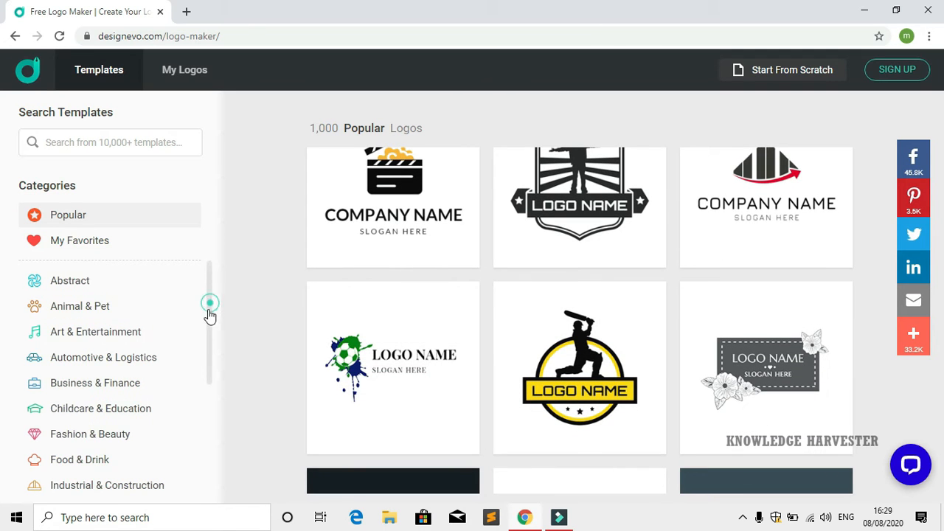
scroll(down, 3)
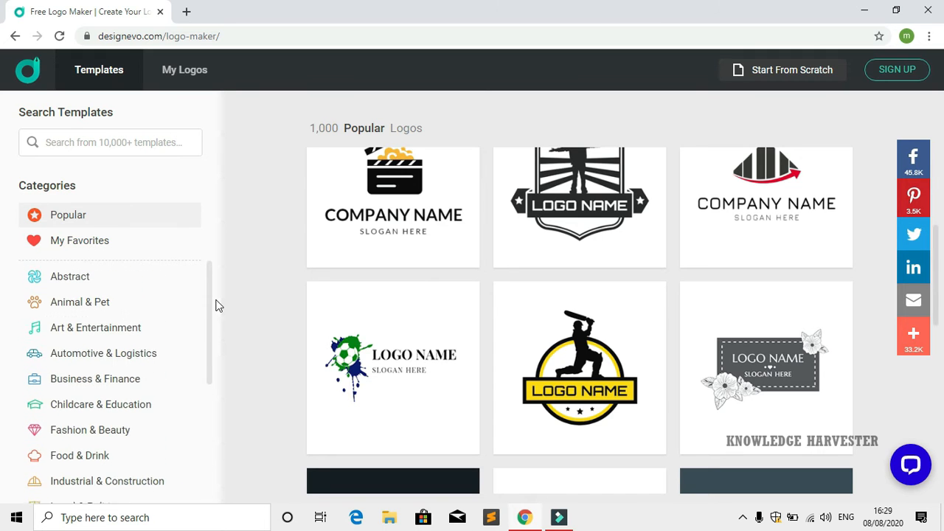
click(96, 331)
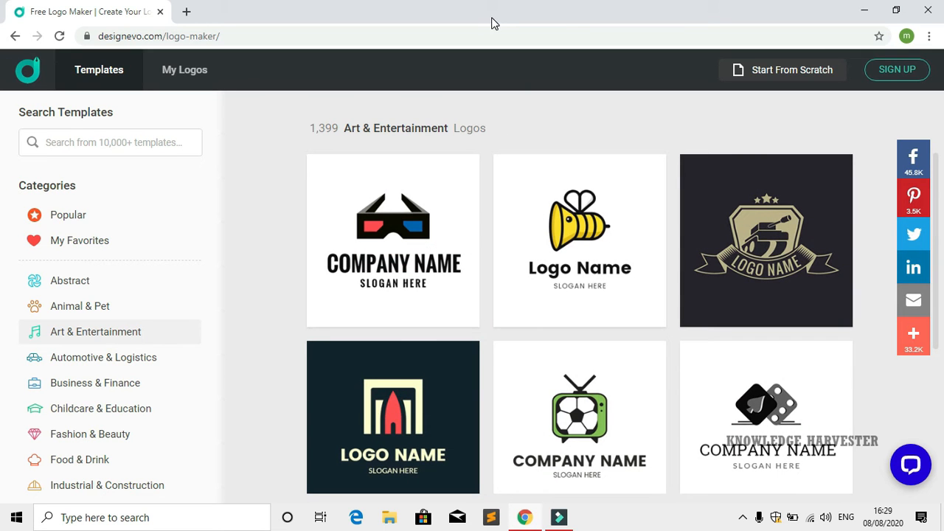
mouse_move(685, 313)
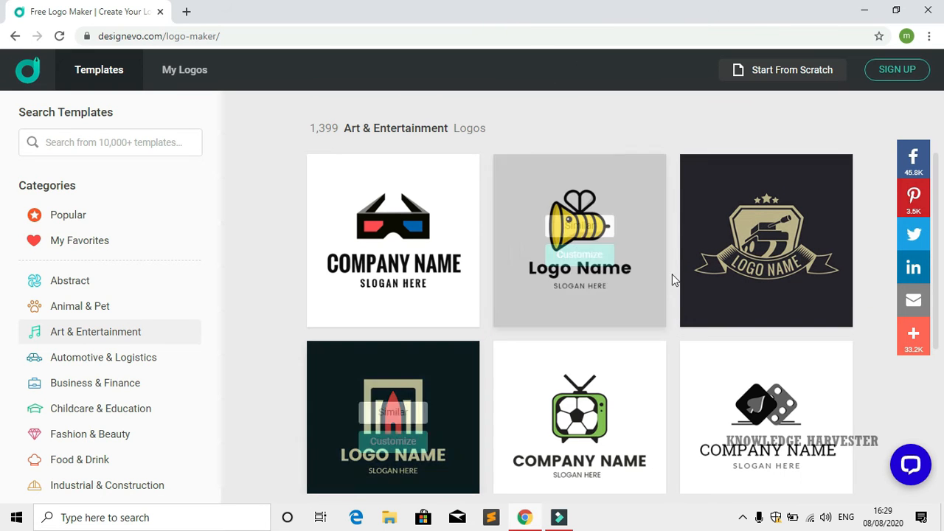
- Open the black 3D glasses template for customisation
scroll(down, 3)
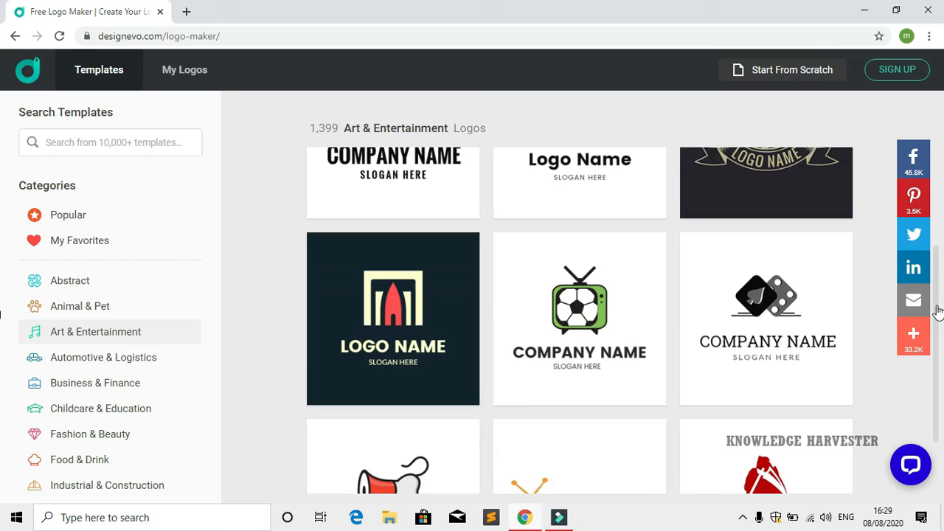
scroll(down, 3)
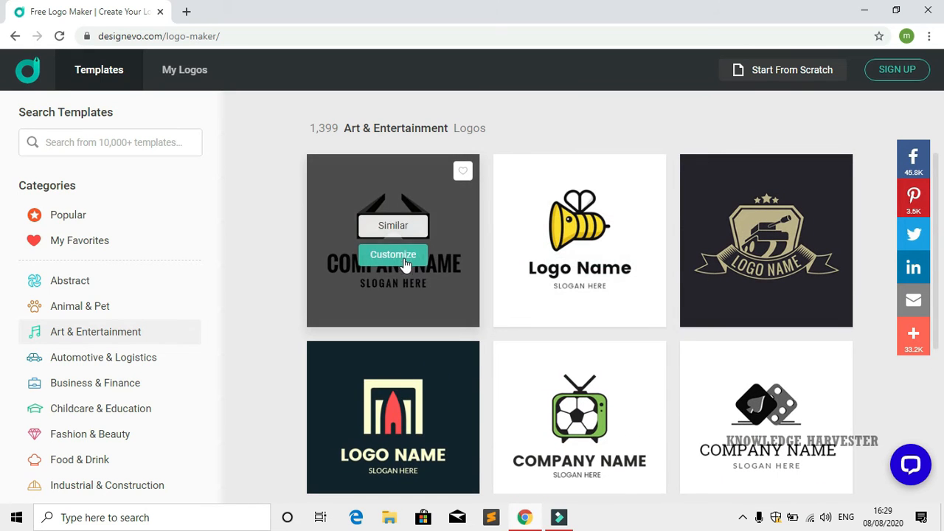
click(393, 254)
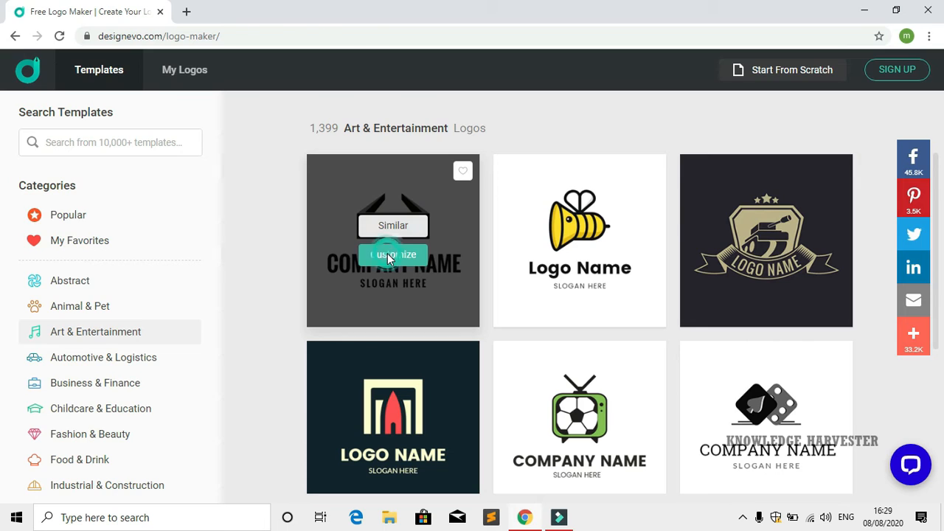
click(394, 254)
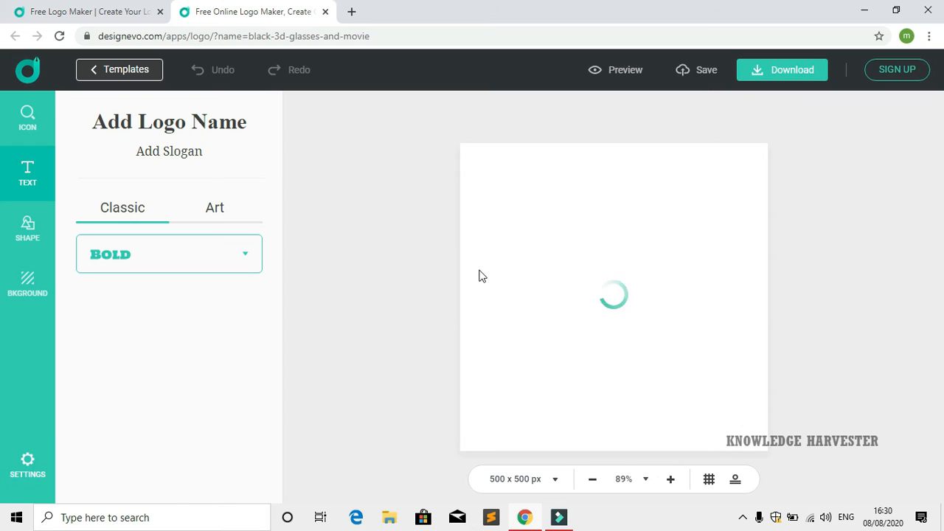
- Replace the company name with 'KNOWLEDGE HARVESTER' and shrink the text box to fit
click(168, 254)
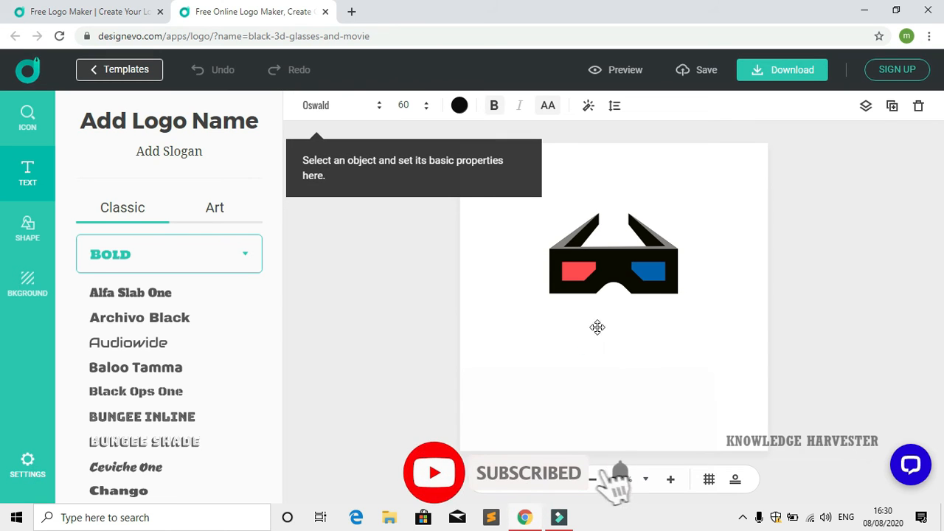
mouse_move(630, 354)
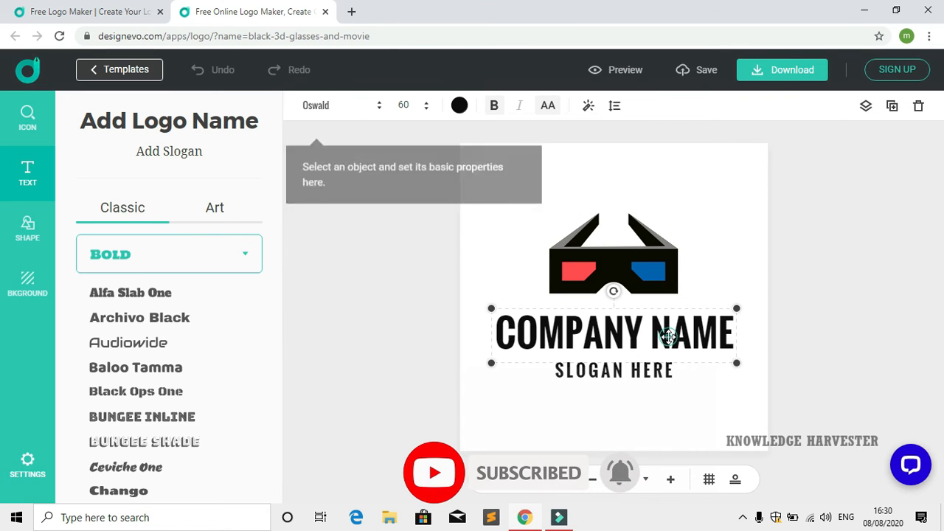
click(614, 333)
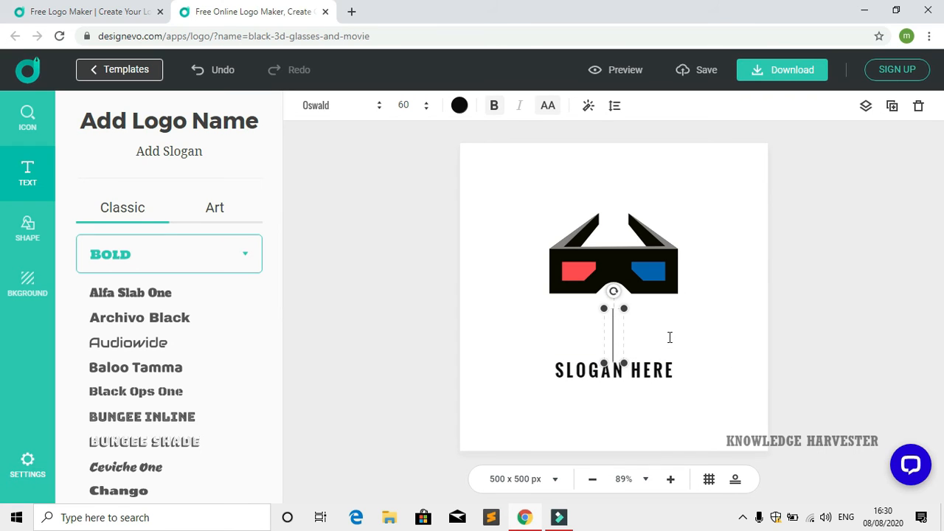
text(KN)
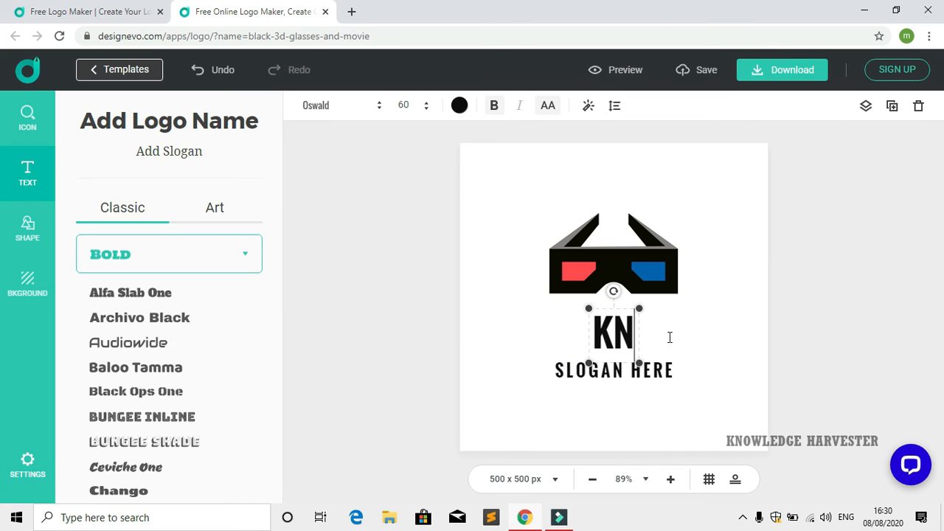
text(KNOWLEDGE HARVESTER)
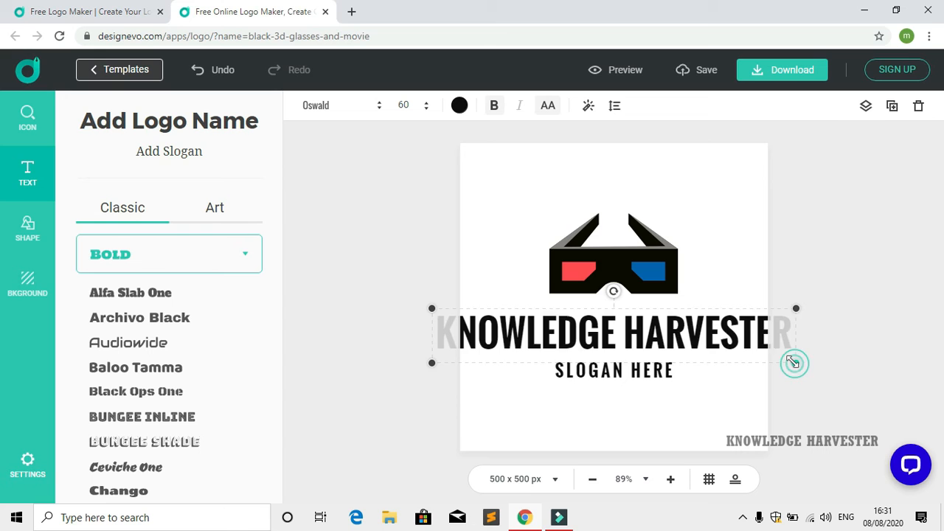
drag(795, 363, 732, 346)
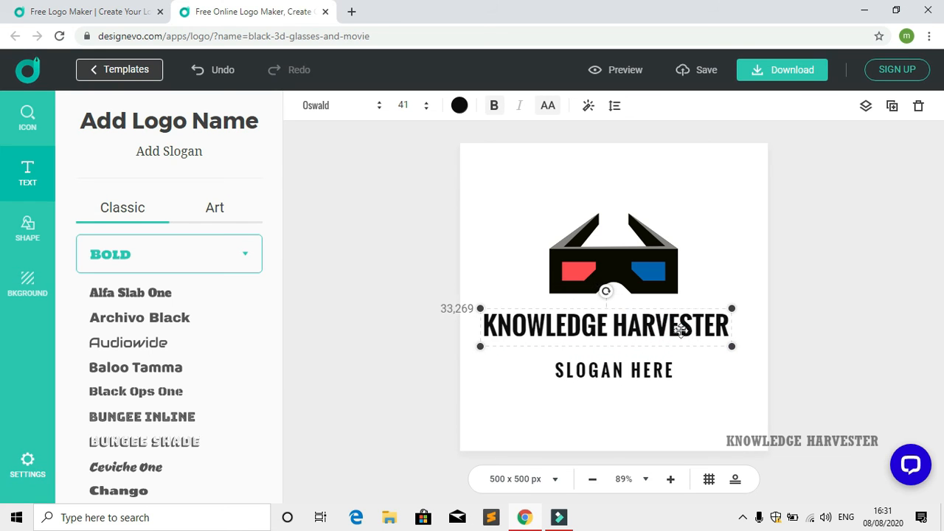
- Make the name red in Alfa Slab One, then proceed to download
click(615, 370)
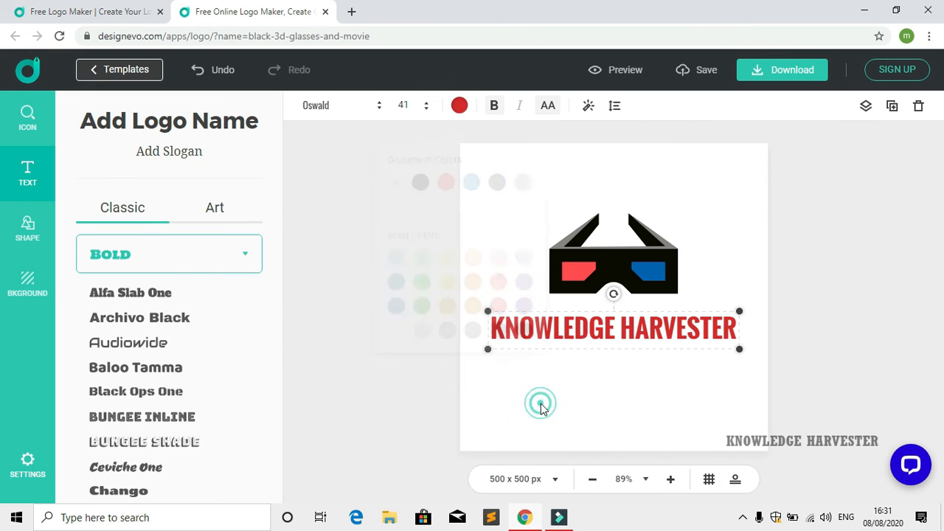
click(127, 342)
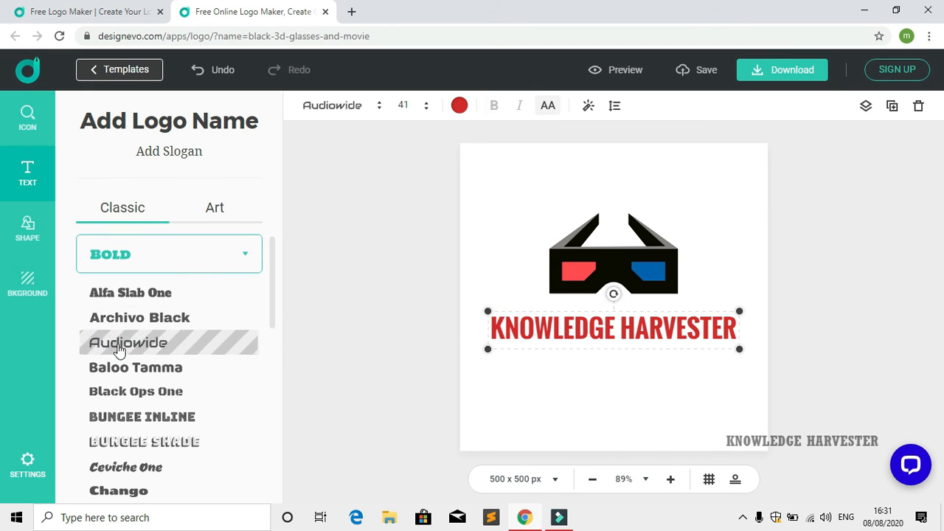
click(131, 293)
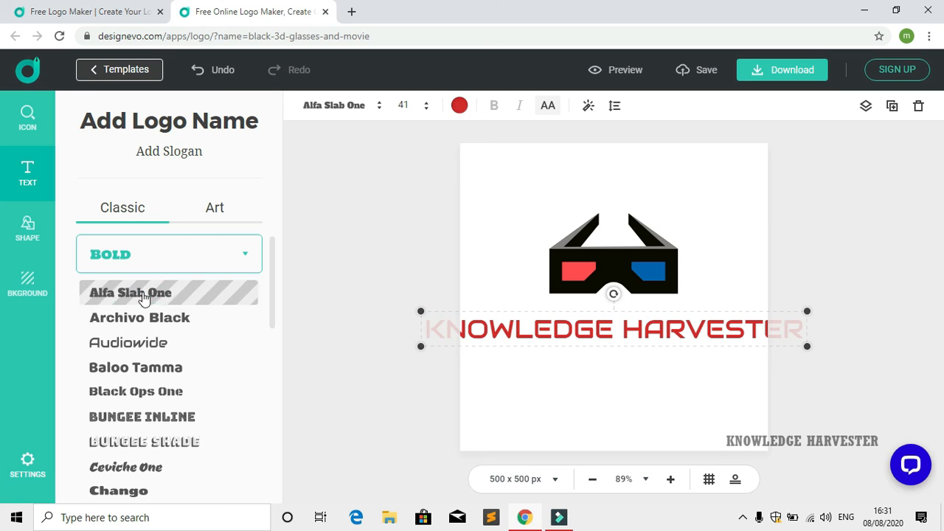
click(130, 293)
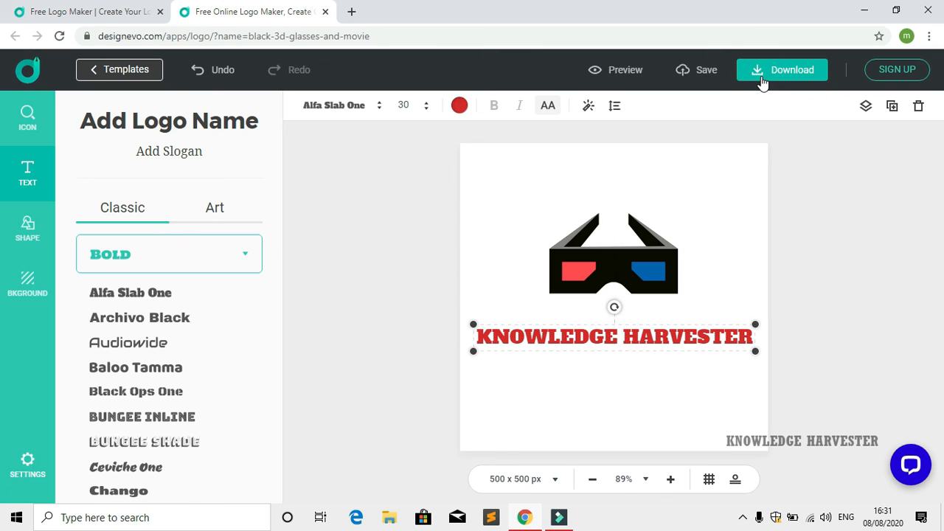
click(782, 69)
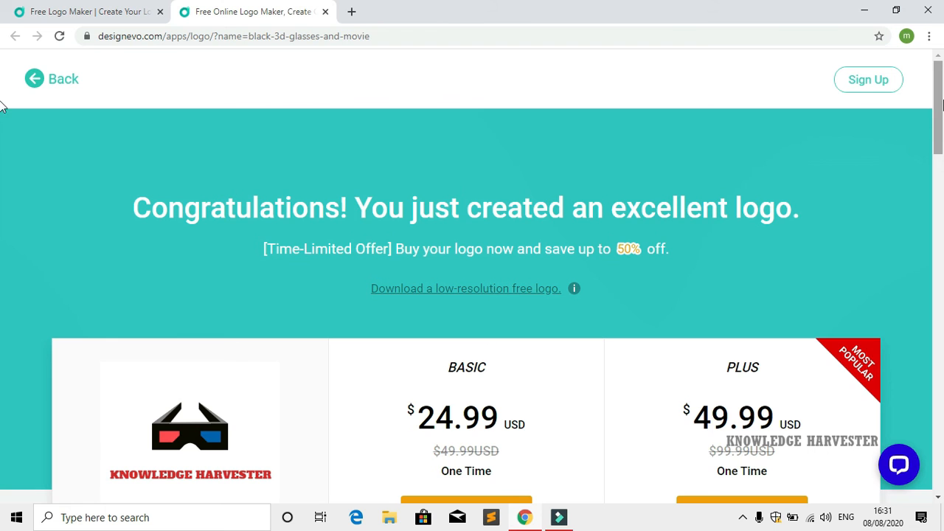
- Choose the free low-resolution logo download, bringing up the sign-up form
scroll(down, 3)
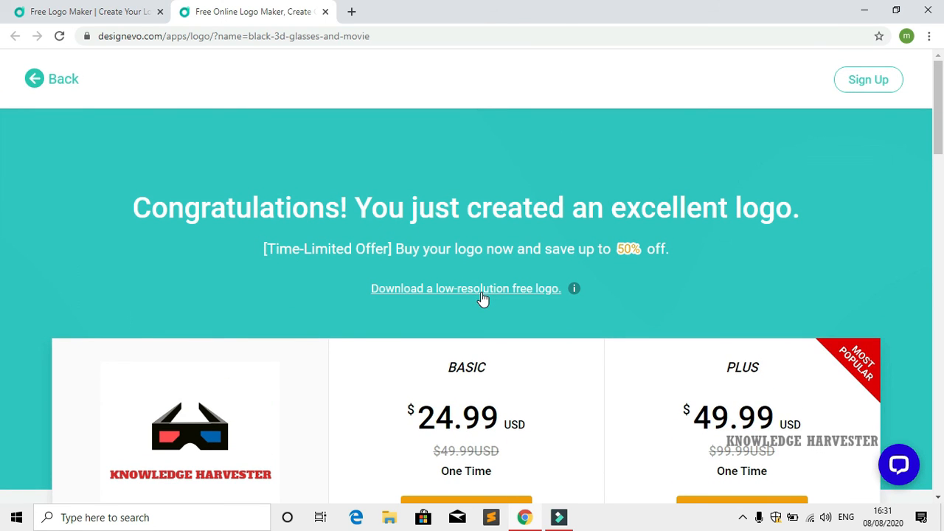
click(868, 79)
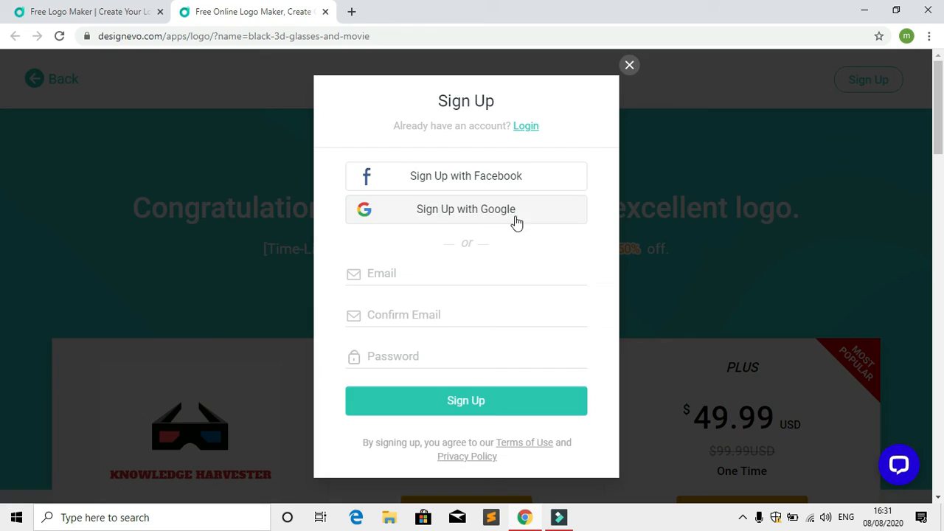